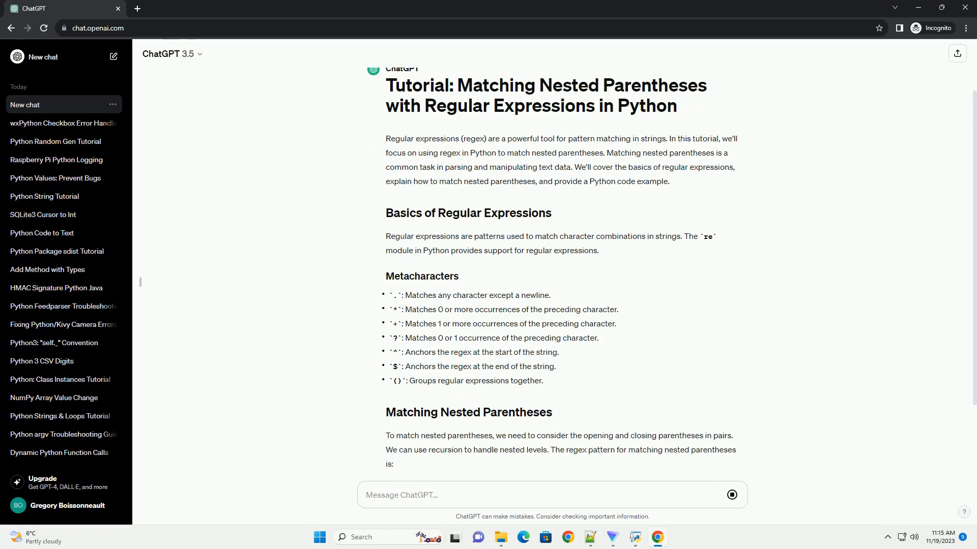
scroll(down, 3)
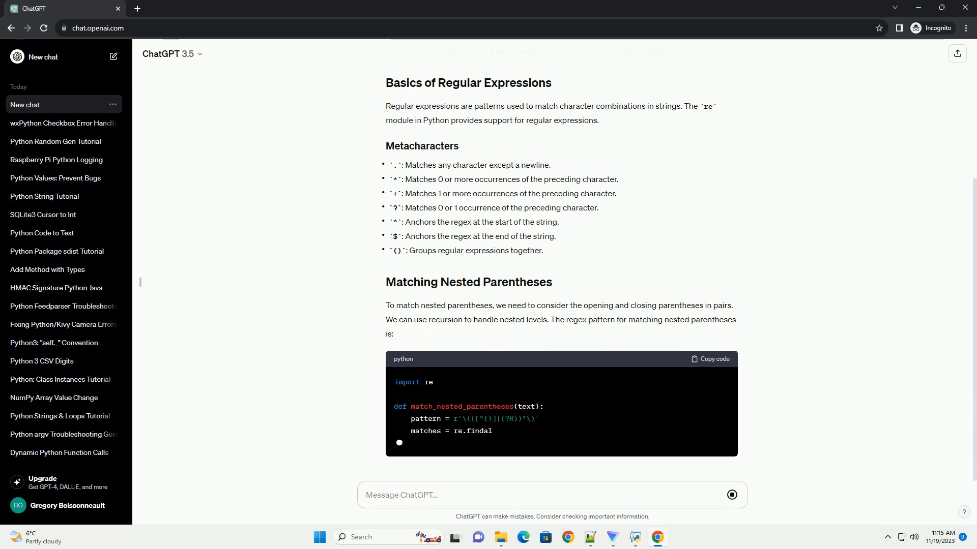
scroll(down, 3)
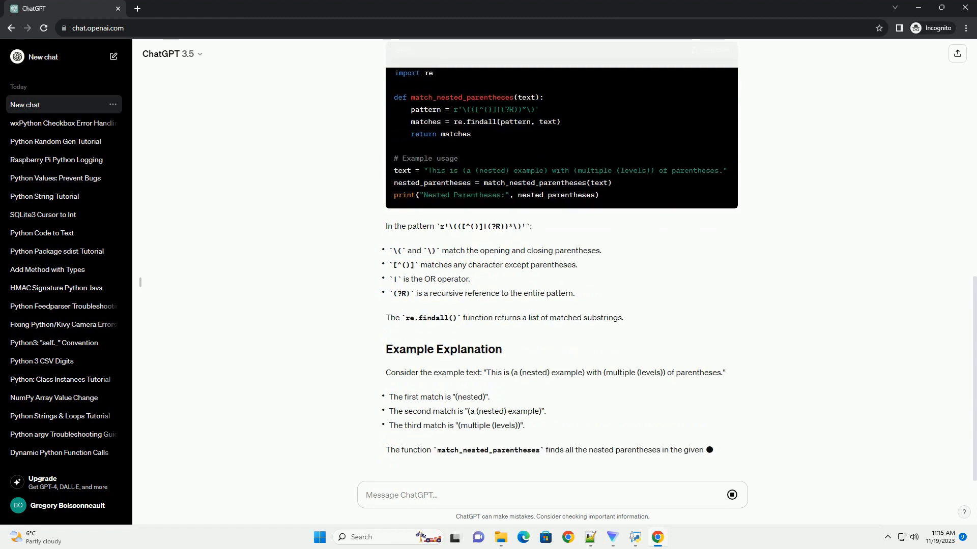
scroll(down, 3)
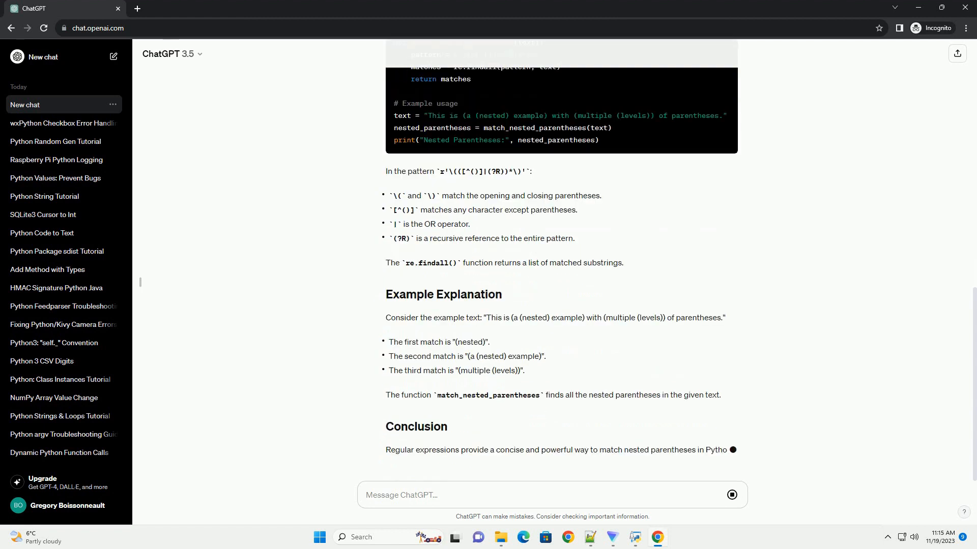
scroll(down, 3)
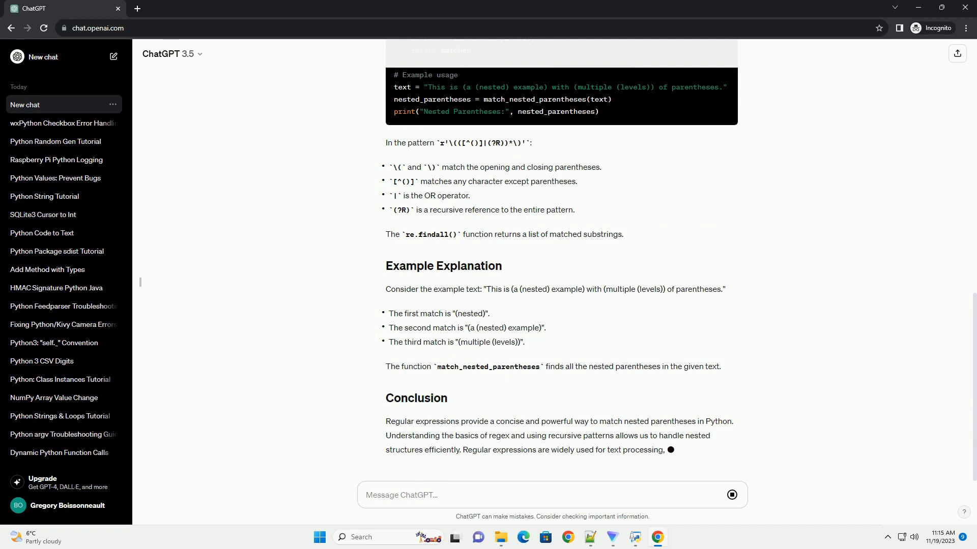